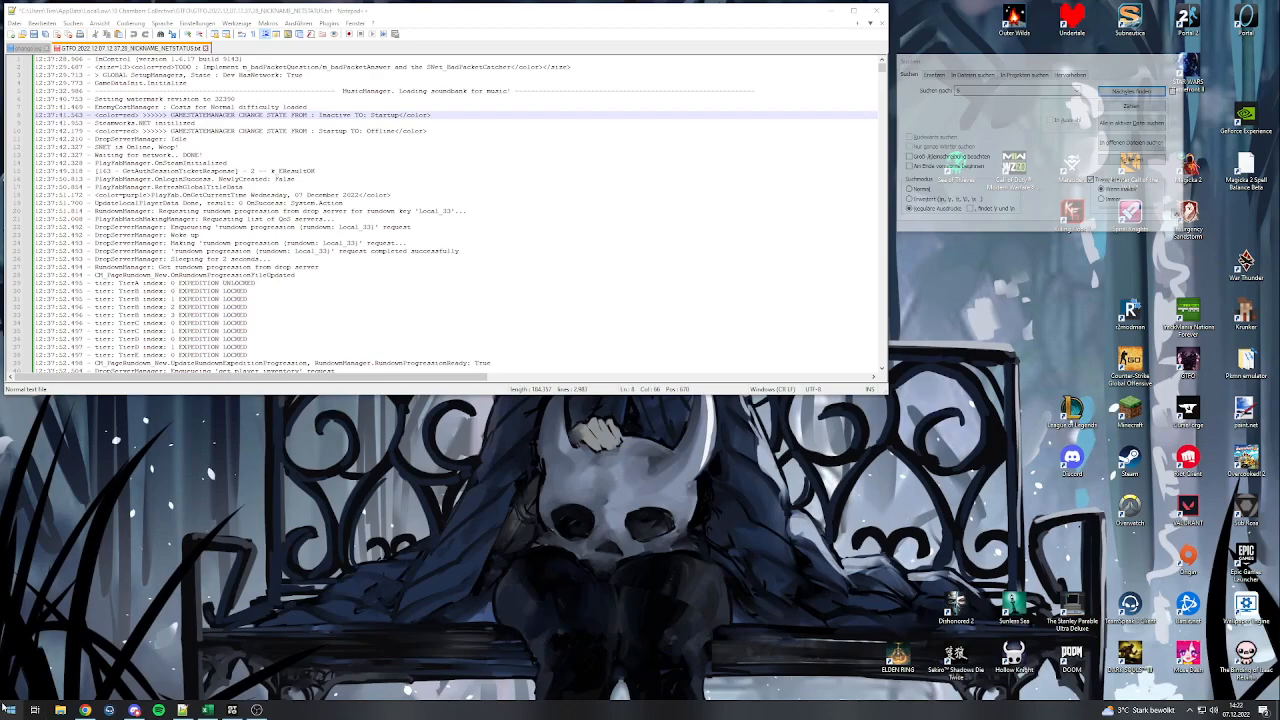
Search the Start menu for %appdata and open the AppData folder.
{"action": "left_click", "coordinate": [12, 705]}
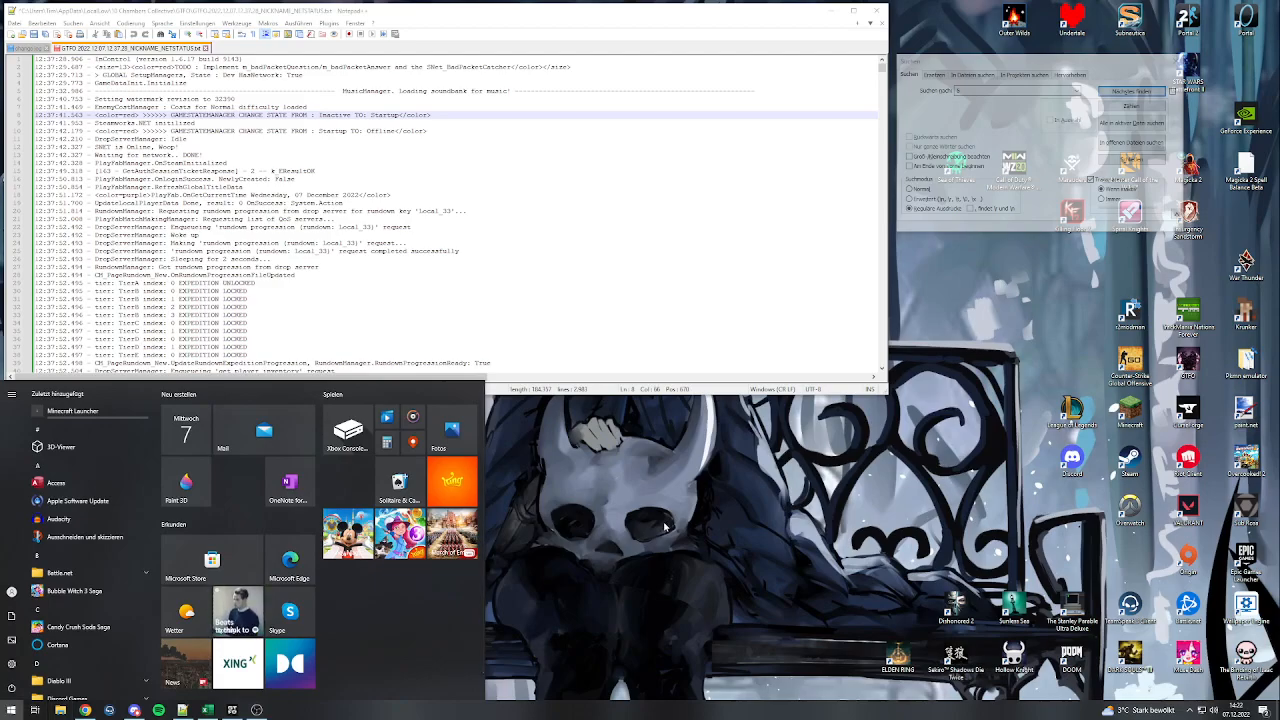
{"action": "type", "text": "%appdata%"}
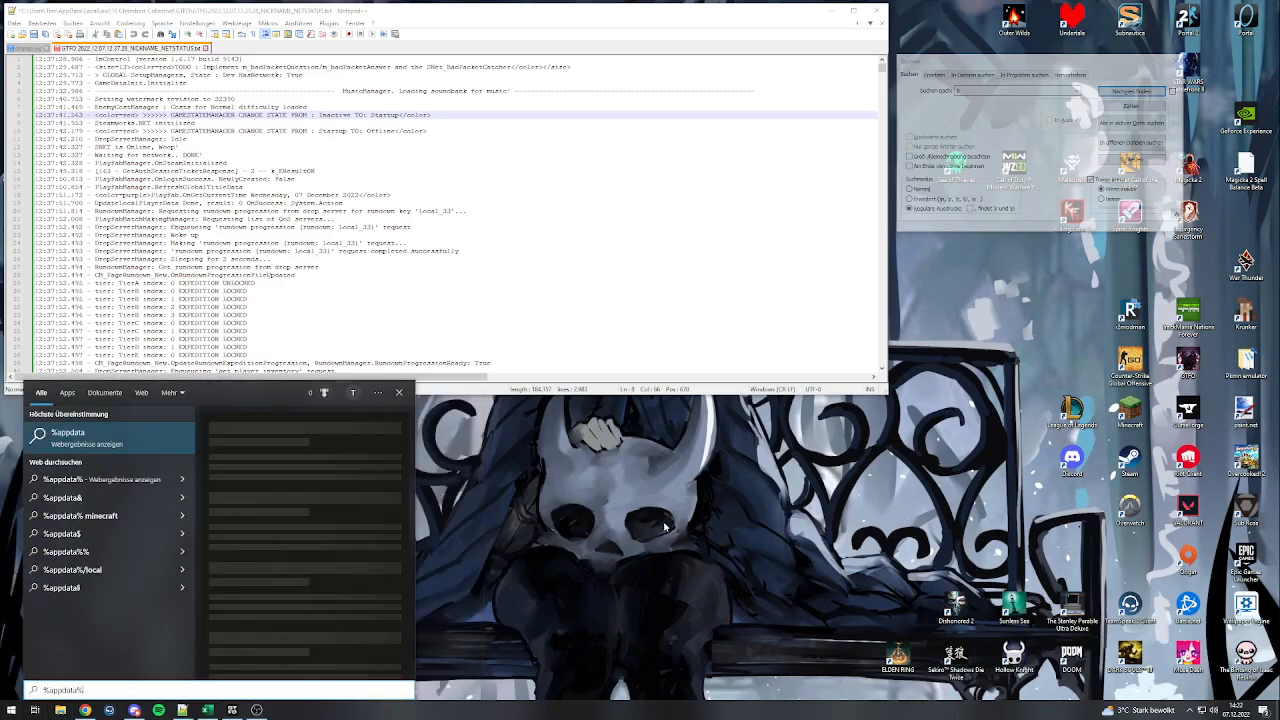
{"action": "left_click", "coordinate": [674, 280]}
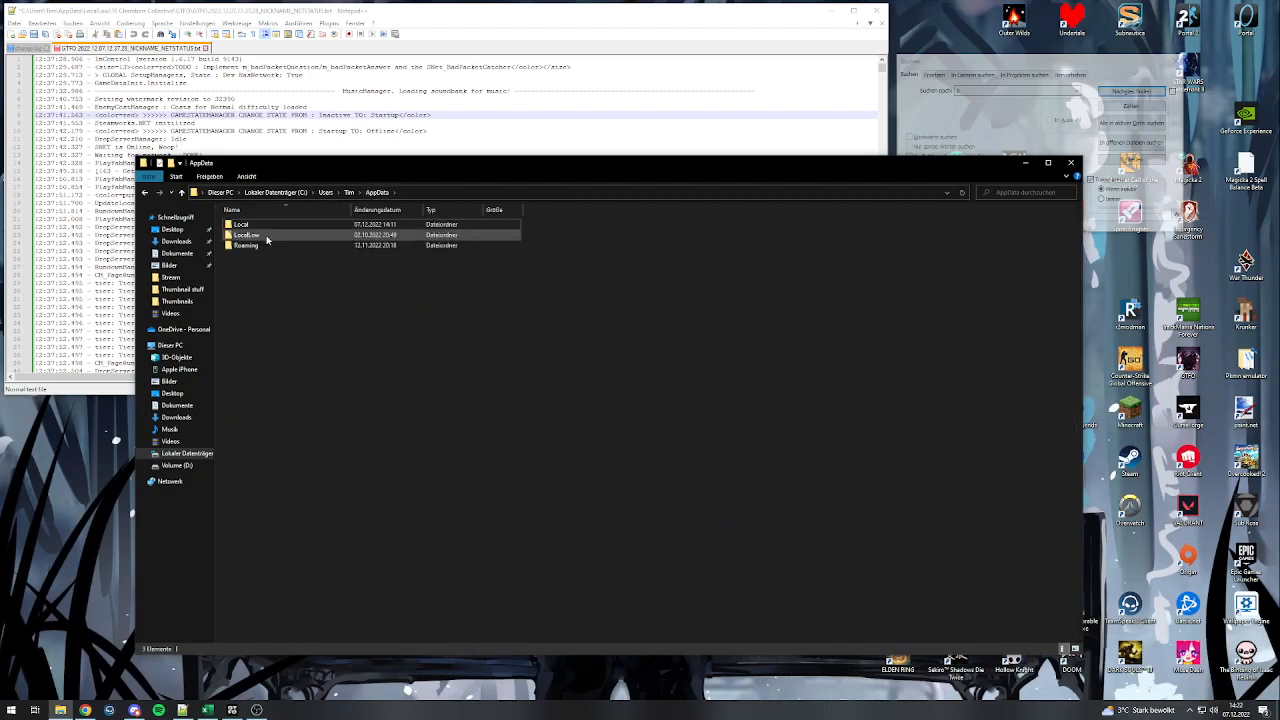
Open LocalLow\10 Chambers Collective\GTFO and sort its log files by Änderungsdatum.
{"action": "double_click", "coordinate": [245, 235]}
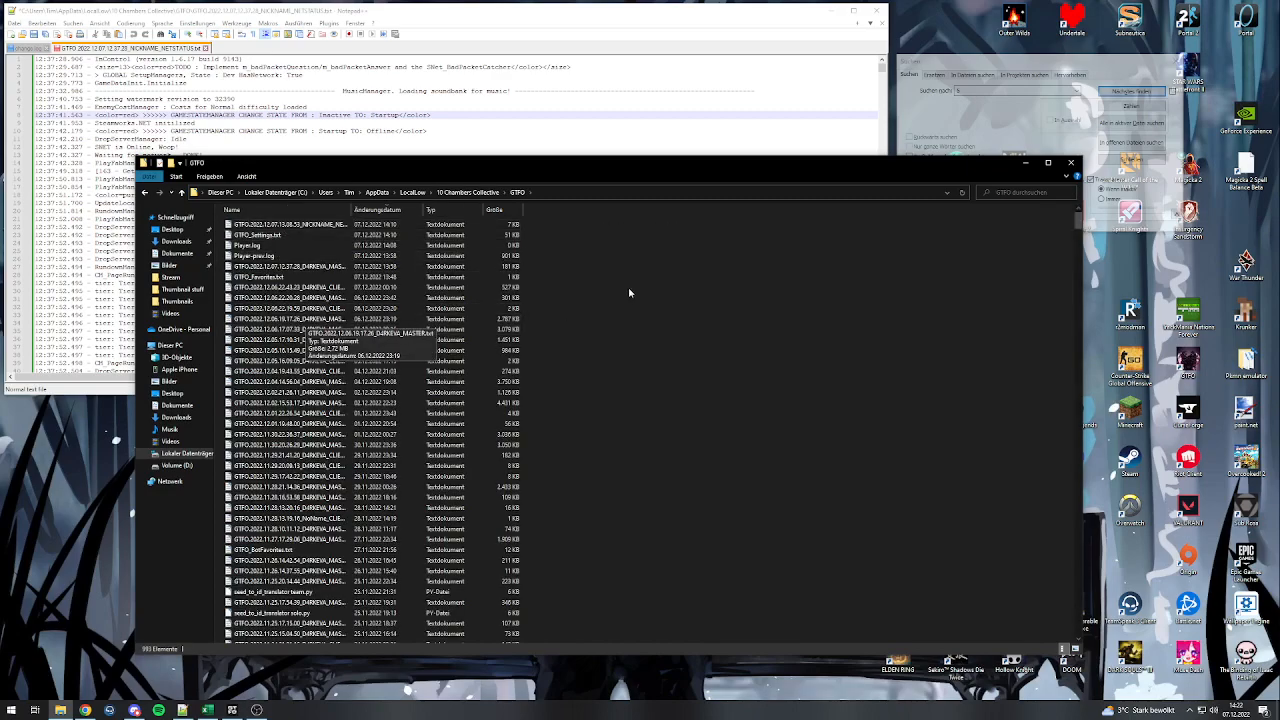
{"action": "mouse_move", "coordinate": [598, 242]}
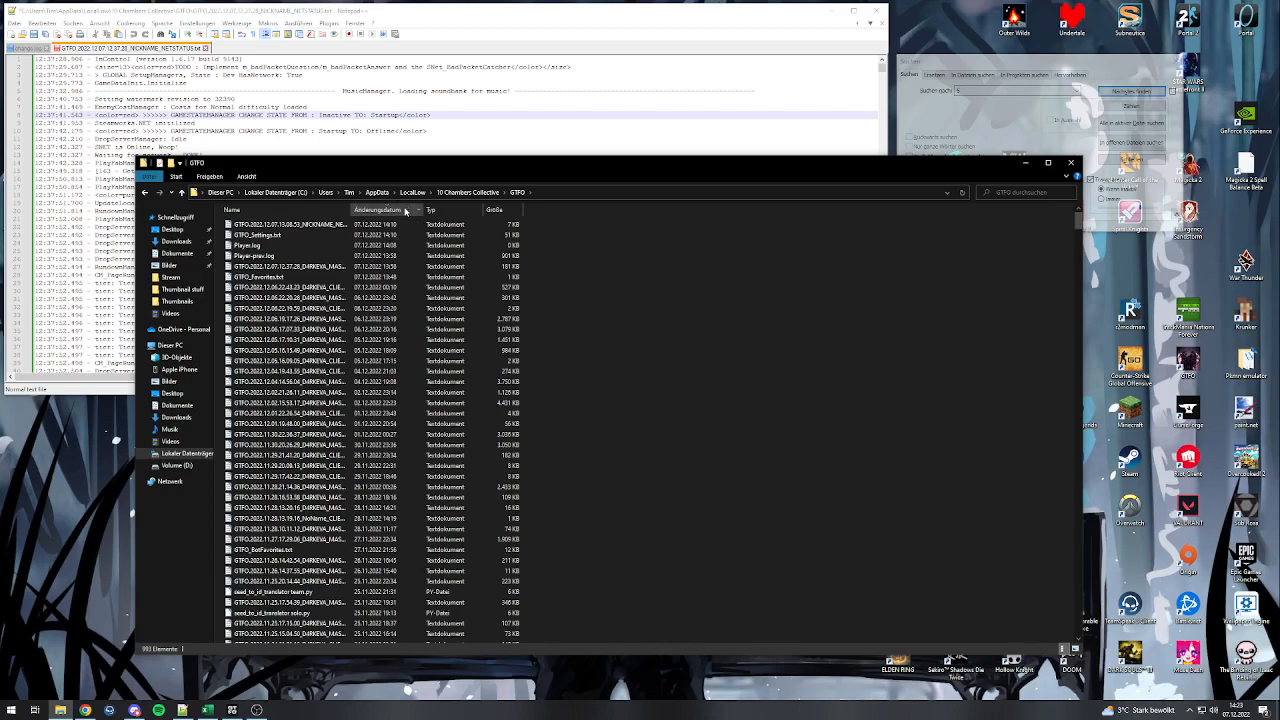
{"action": "left_click", "coordinate": [290, 222]}
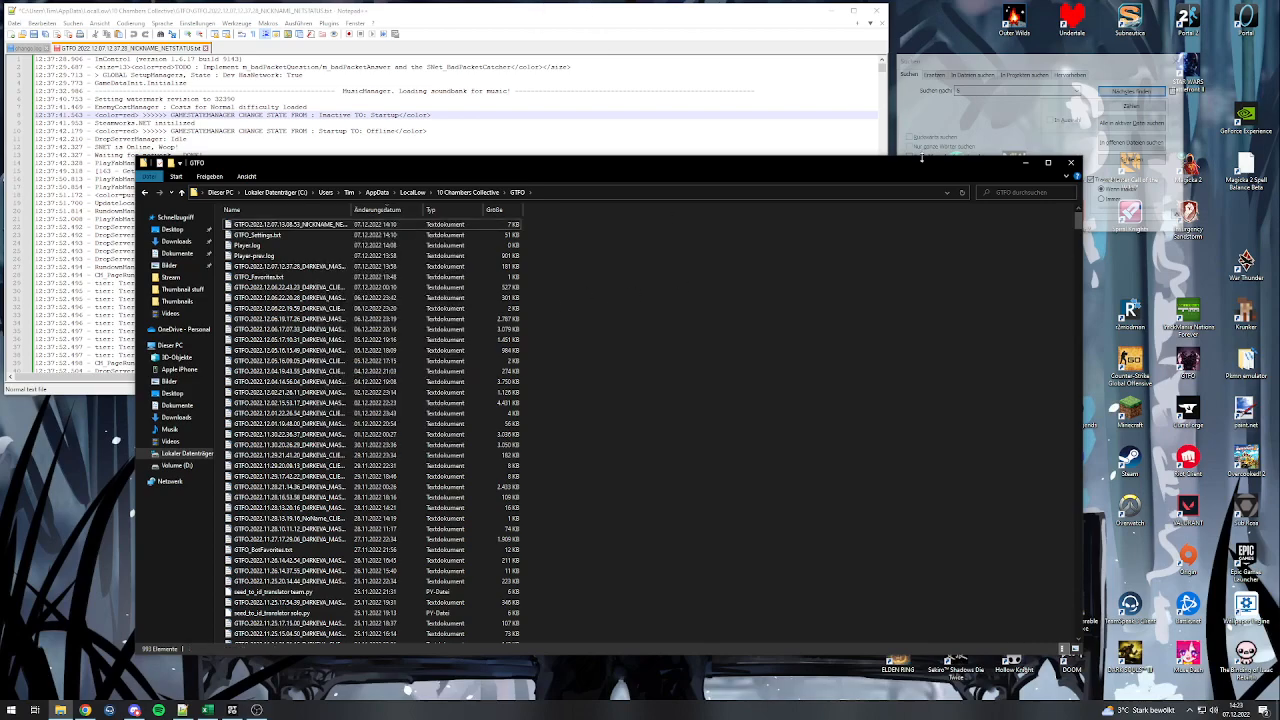
Bring the GTFO NetStatus log and its Suchen dialog back in front.
{"action": "left_click", "coordinate": [1070, 162]}
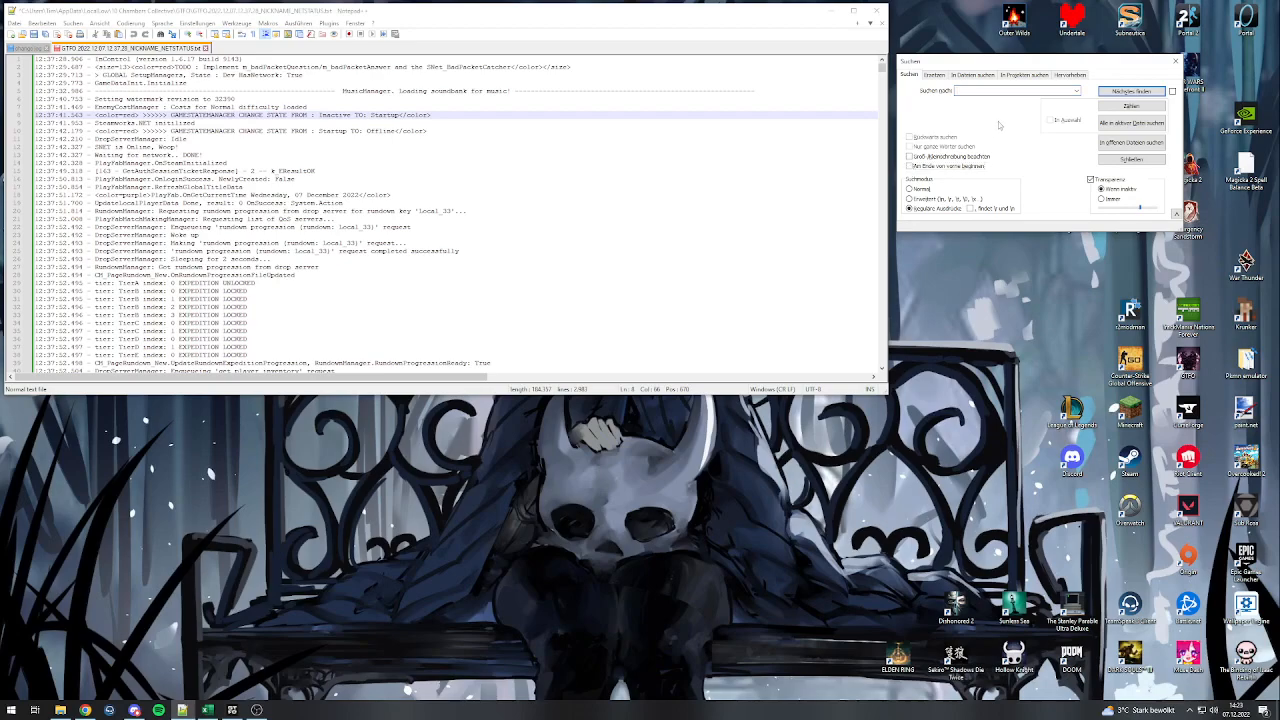
{"action": "mouse_move", "coordinate": [1010, 120]}
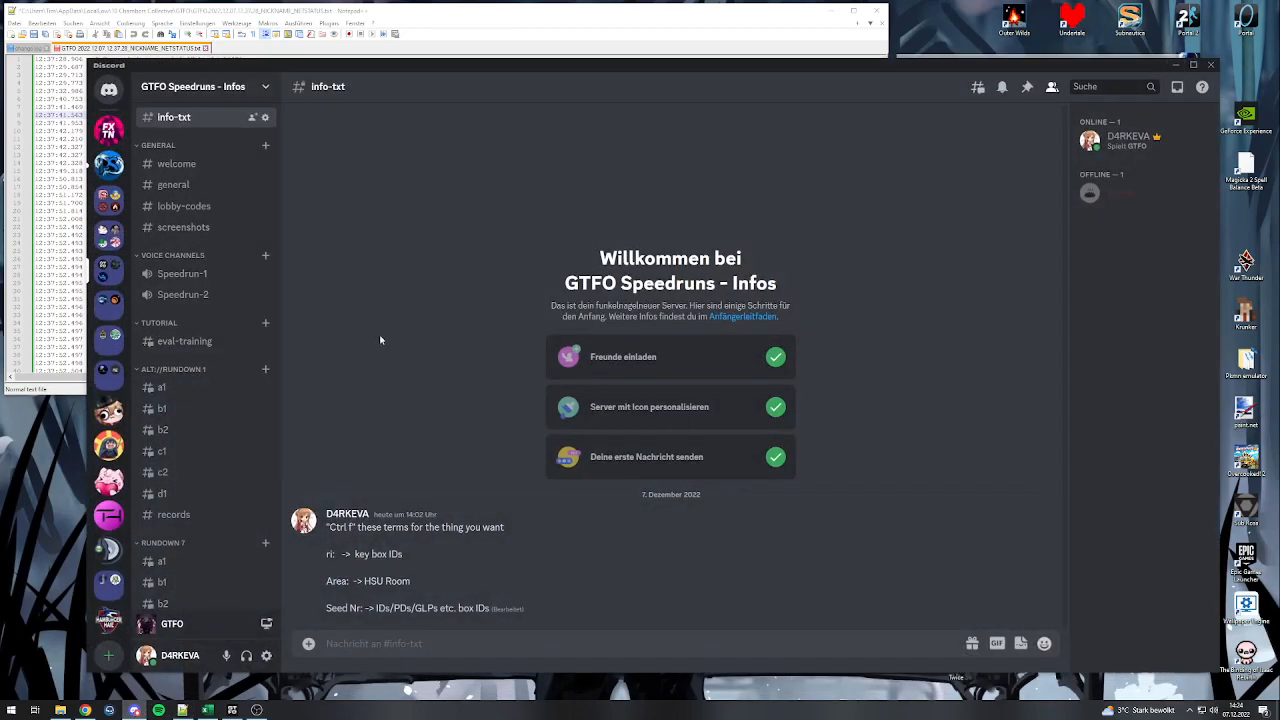
{"action": "mouse_move", "coordinate": [480, 497]}
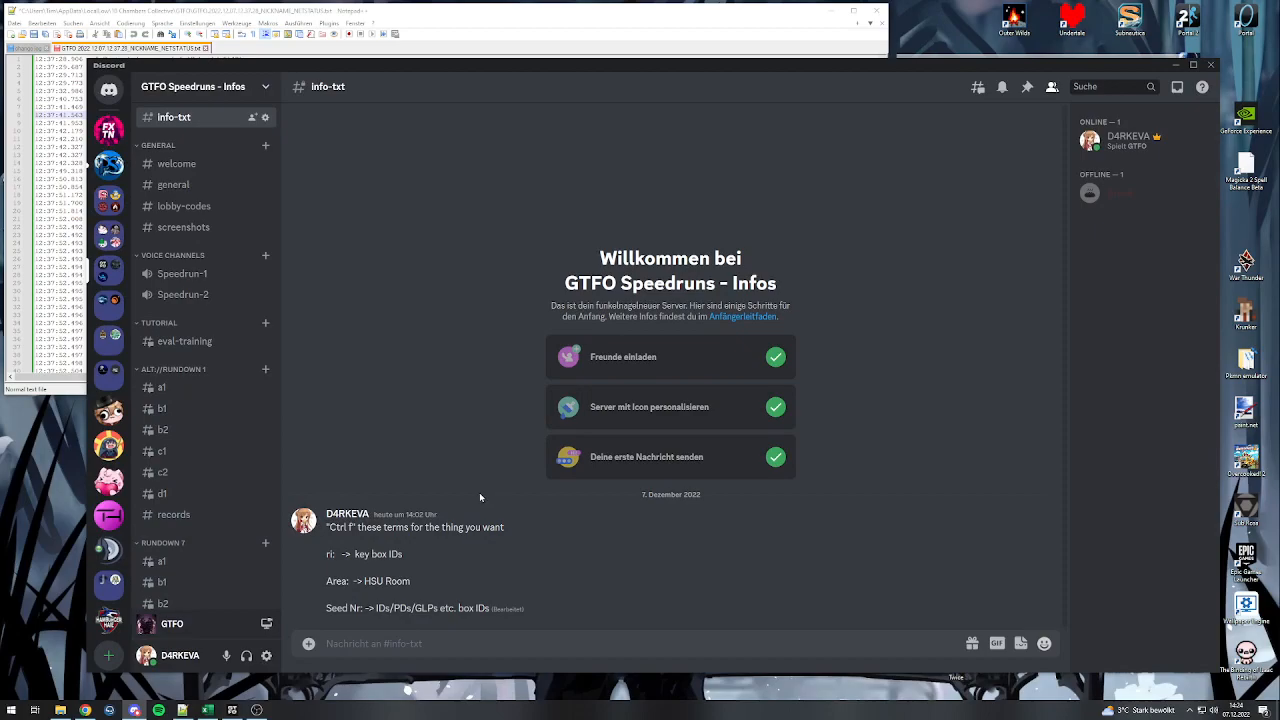
{"action": "mouse_move", "coordinate": [452, 498]}
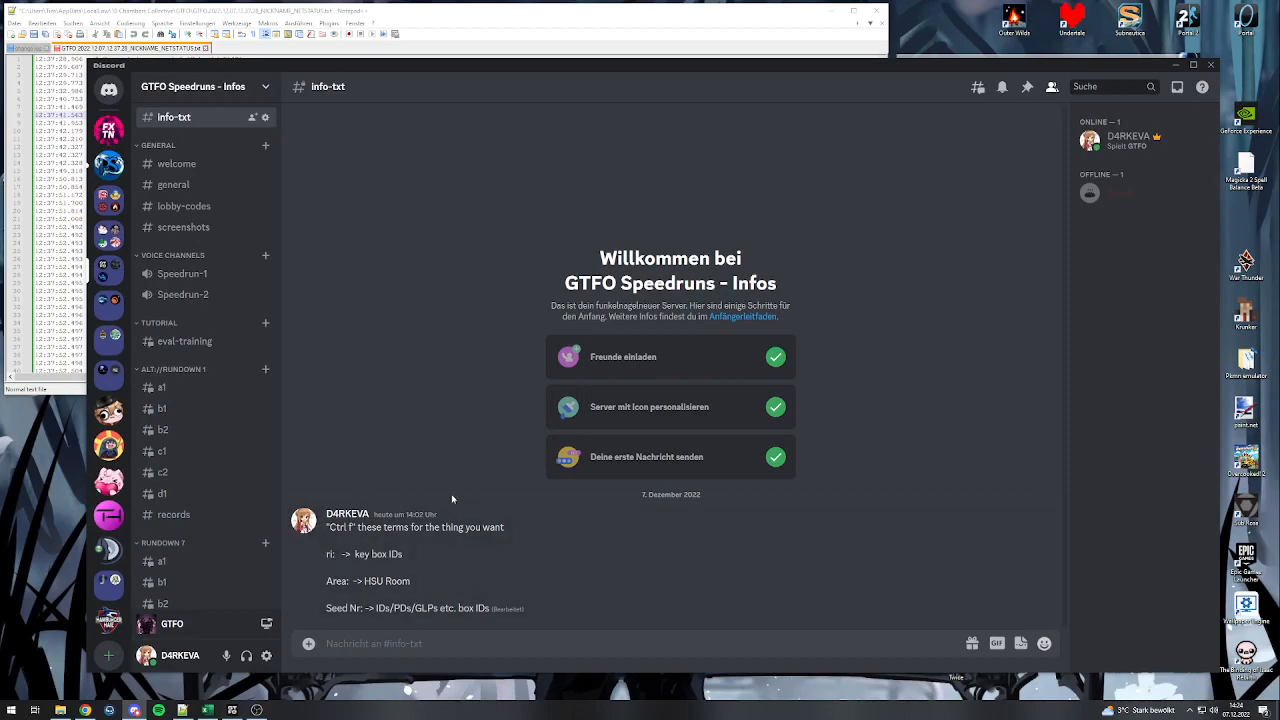
{"action": "mouse_move", "coordinate": [461, 502]}
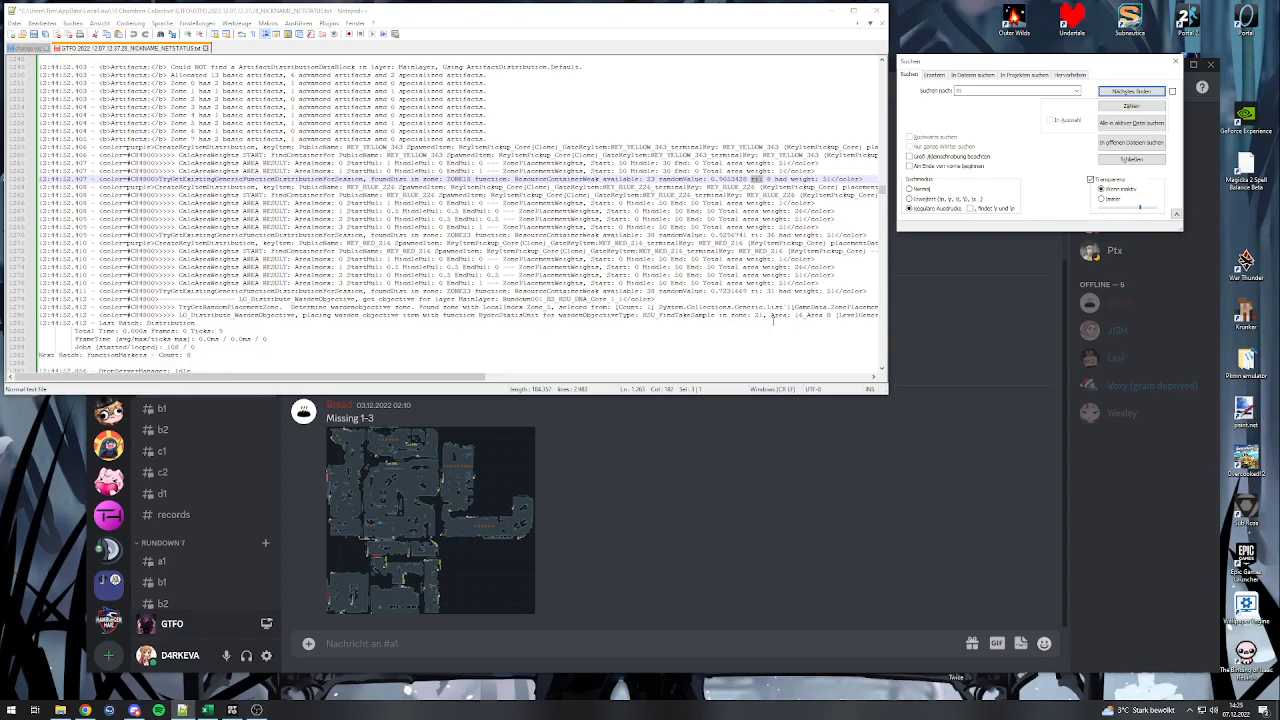
Jump to the next two matches among the log's key distribution entries.
{"action": "left_click", "coordinate": [1128, 90]}
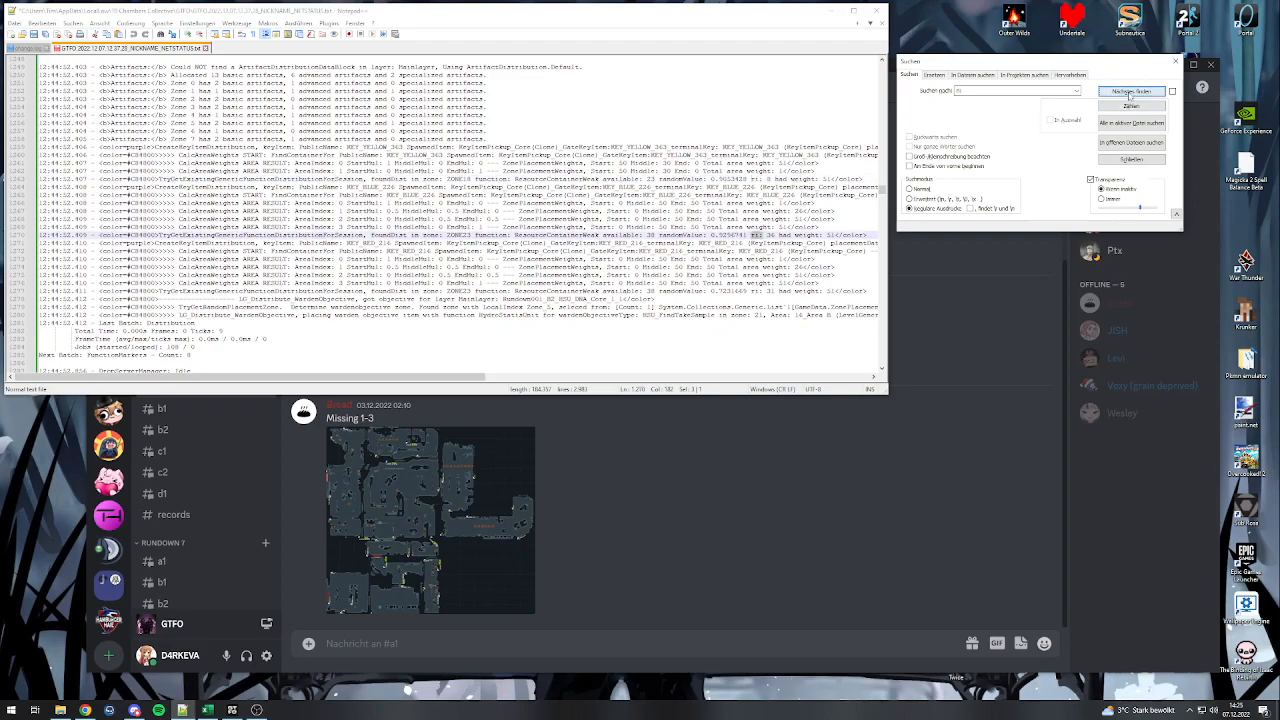
{"action": "left_click", "coordinate": [1140, 91]}
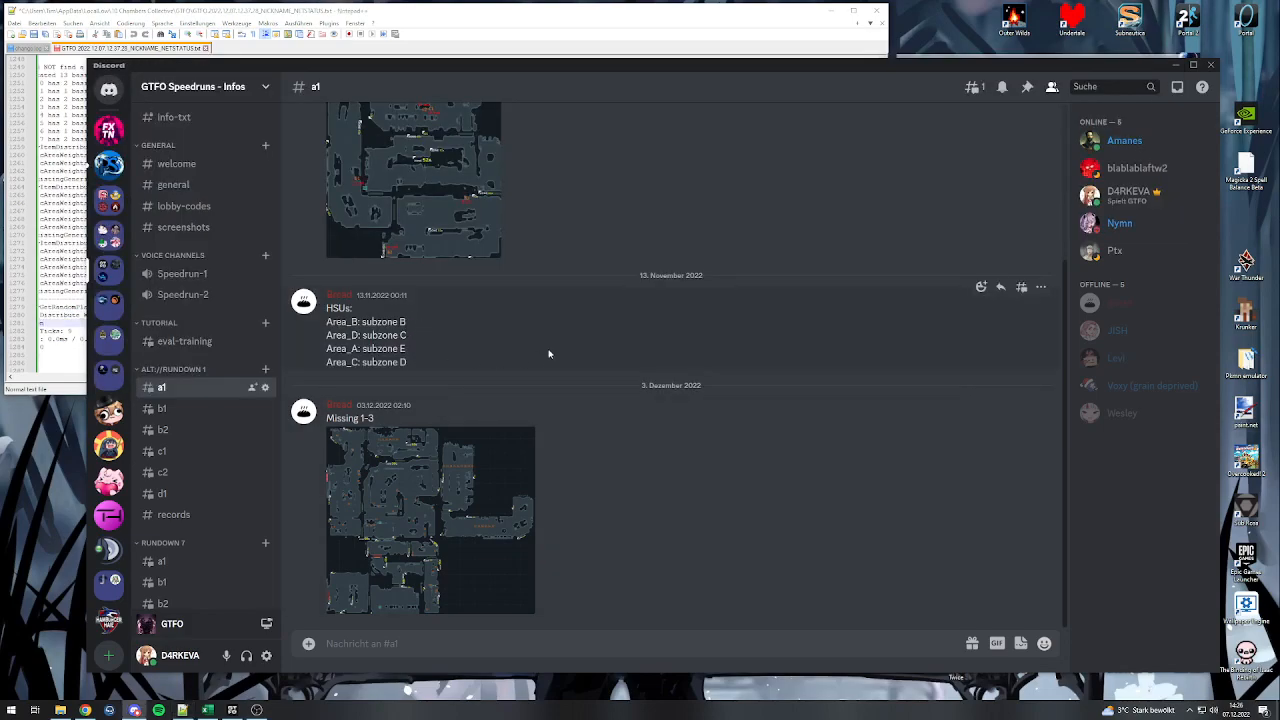
Open Discord's b2 channel, enlarge a map image, then close the preview.
{"action": "left_click", "coordinate": [162, 429]}
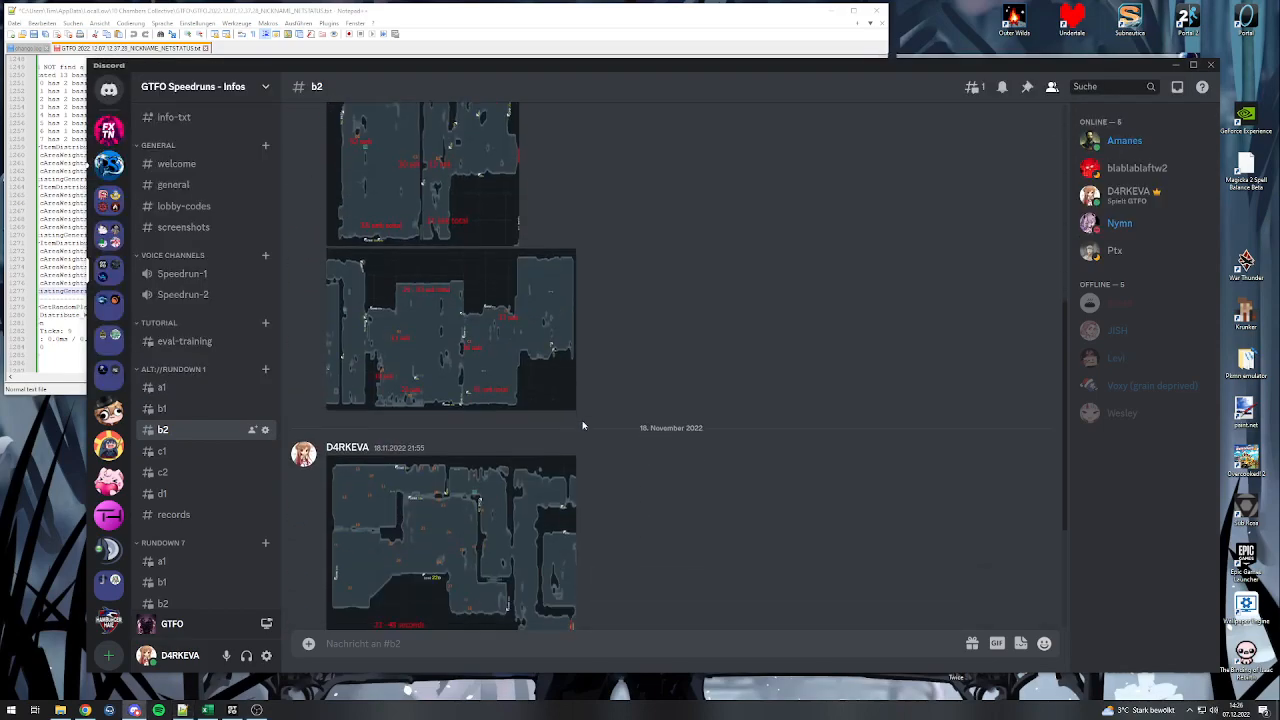
{"action": "left_click", "coordinate": [450, 540]}
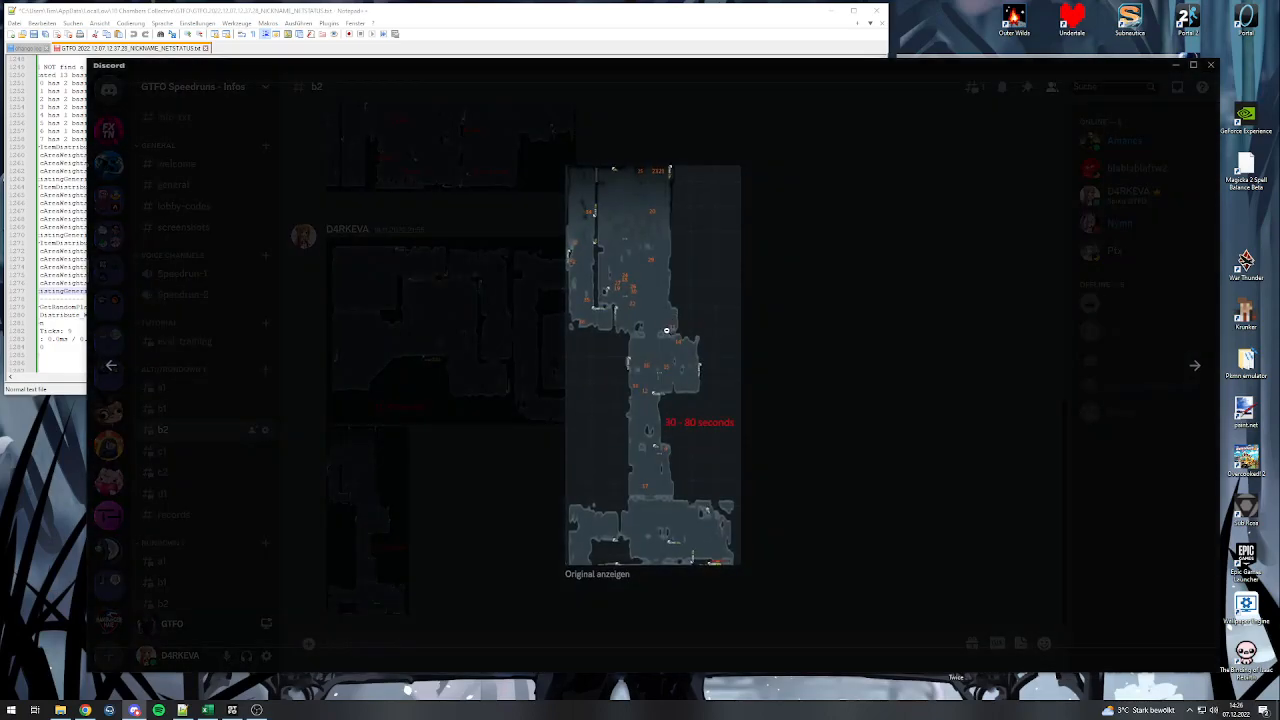
{"action": "left_click", "coordinate": [742, 135]}
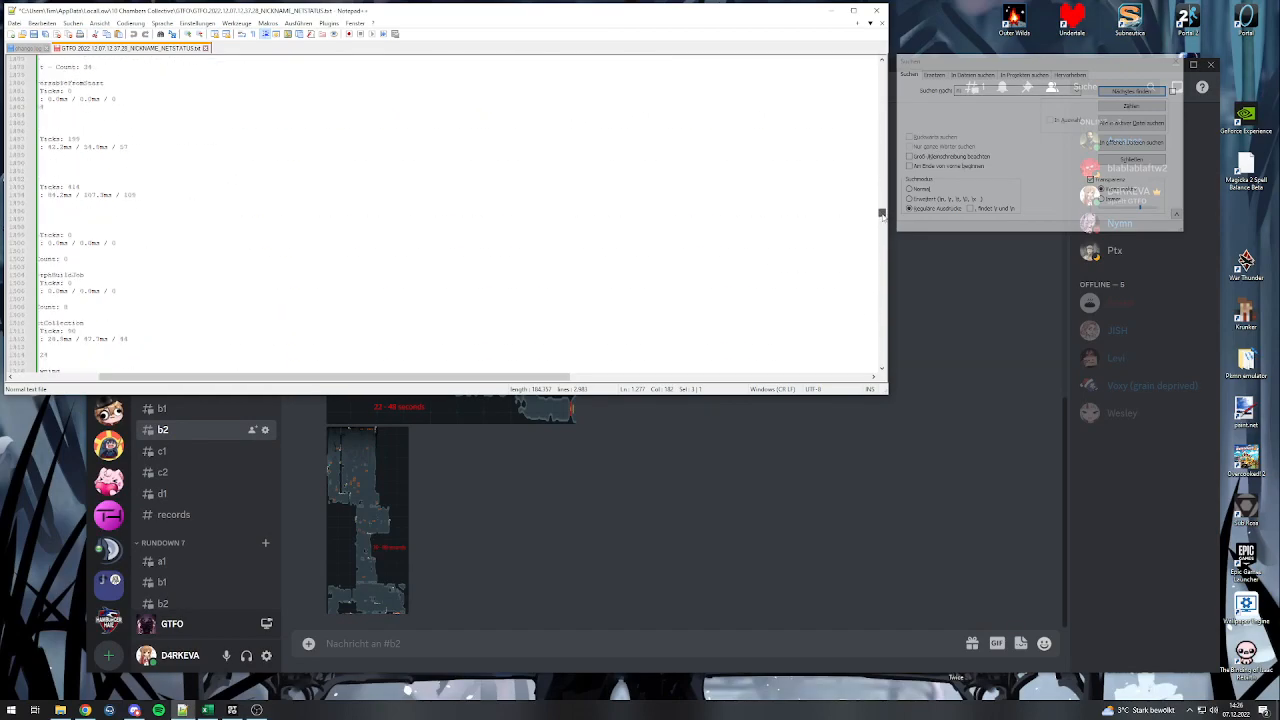
Return to the log and jump to the personnel and locker entries near line 2300.
{"action": "left_click", "coordinate": [1130, 90]}
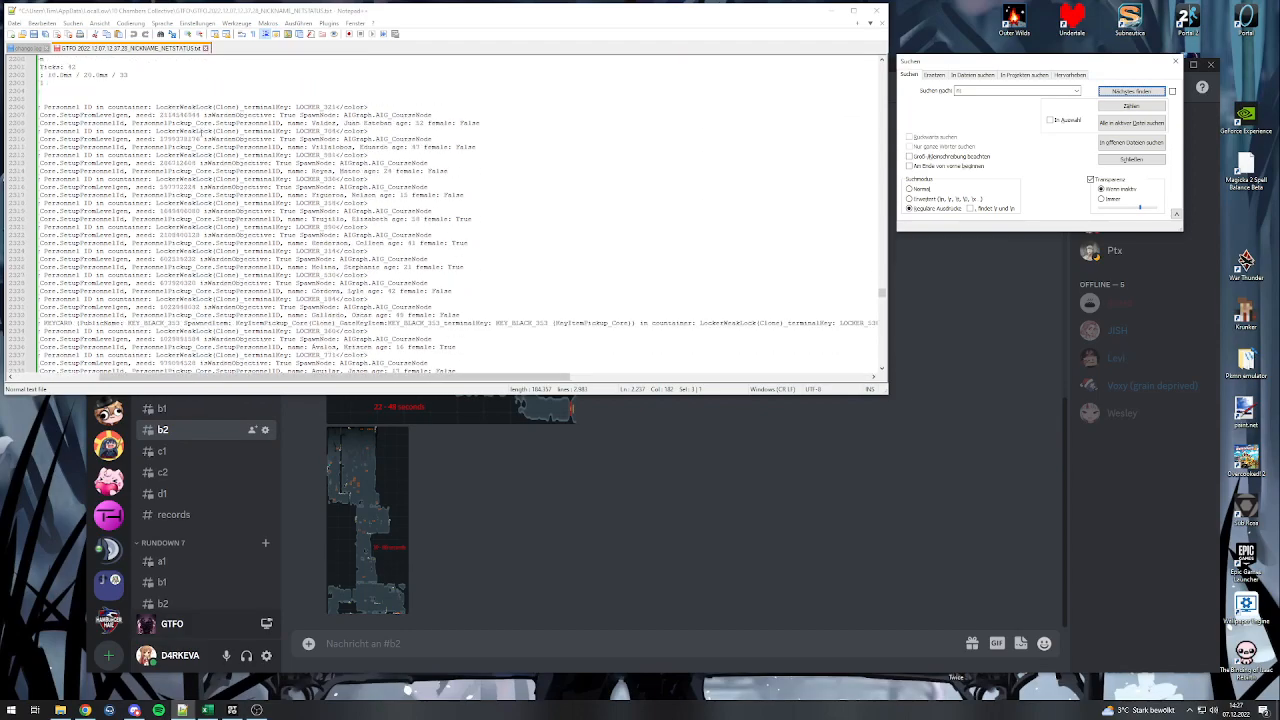
{"action": "left_click", "coordinate": [1147, 90]}
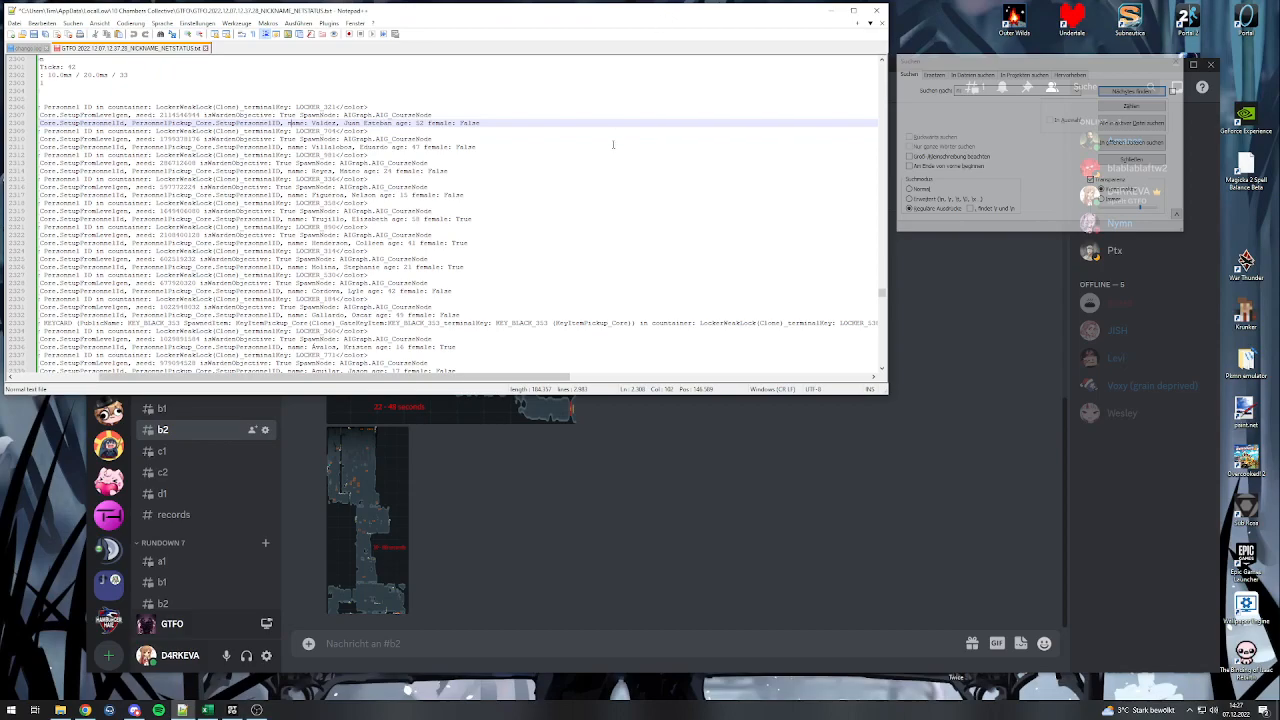
{"action": "mouse_move", "coordinate": [600, 432]}
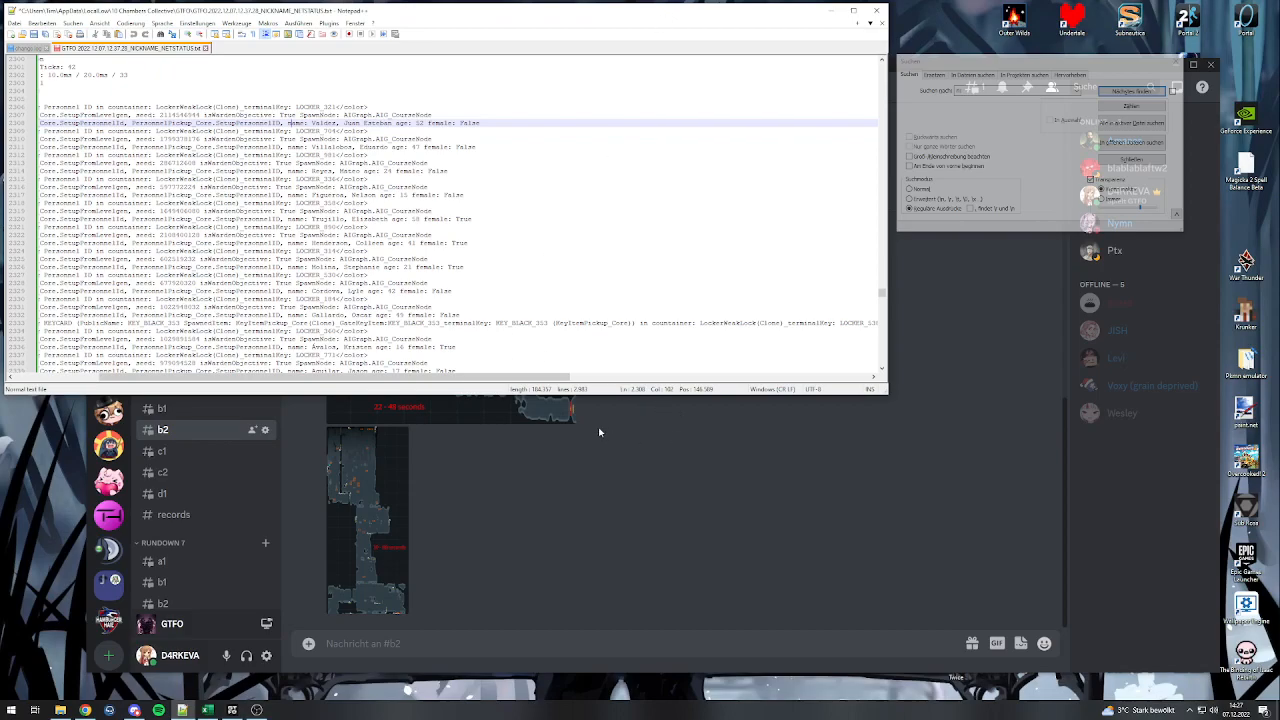
{"action": "mouse_move", "coordinate": [594, 430]}
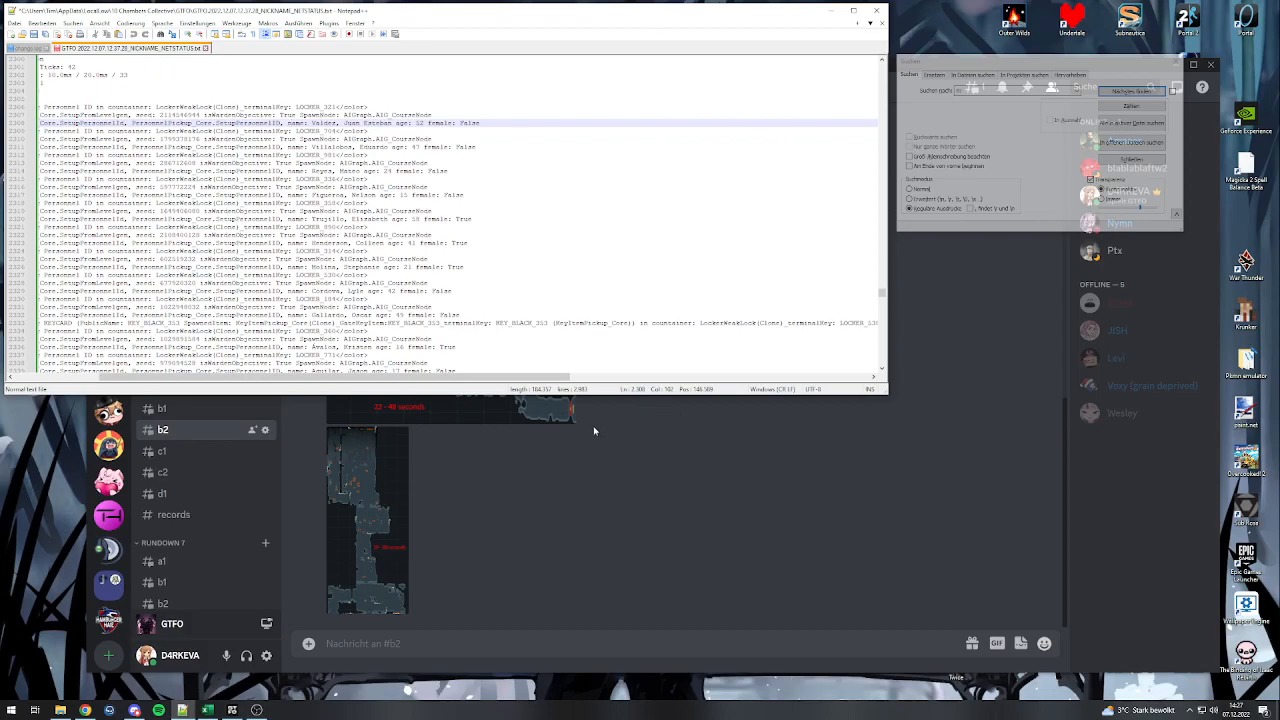
{"action": "mouse_move", "coordinate": [574, 433]}
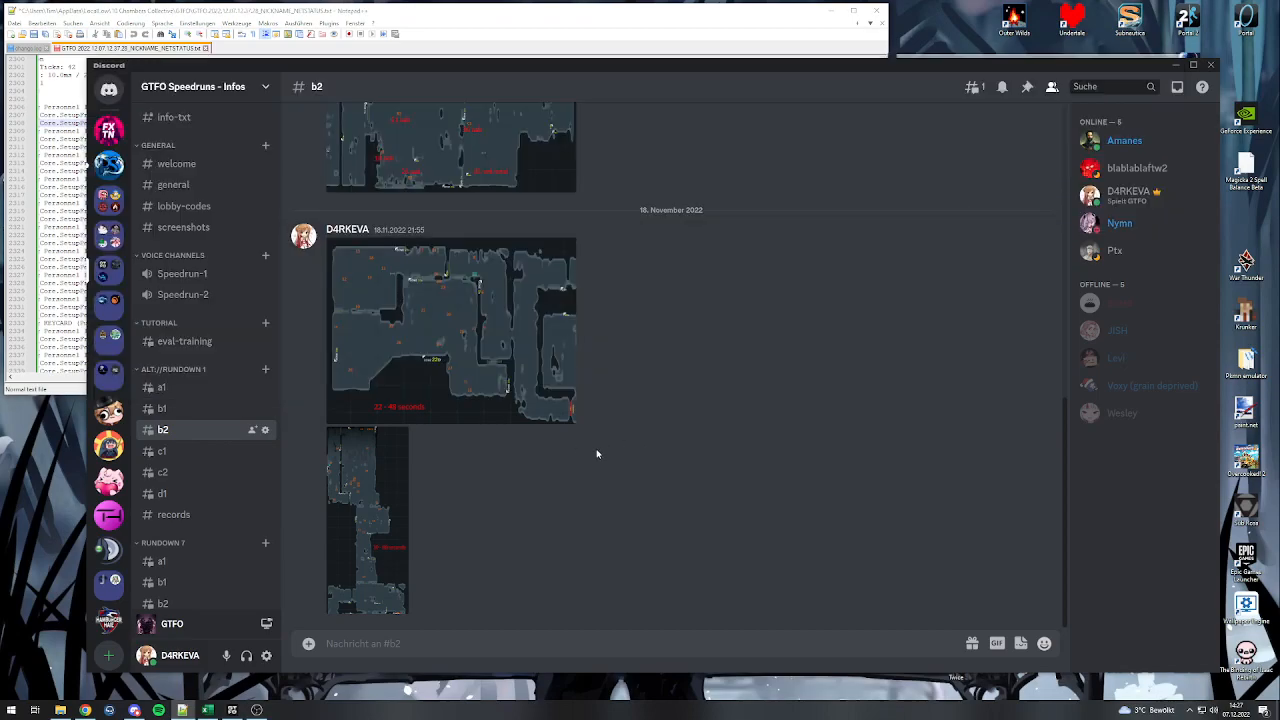
{"action": "mouse_move", "coordinate": [284, 320]}
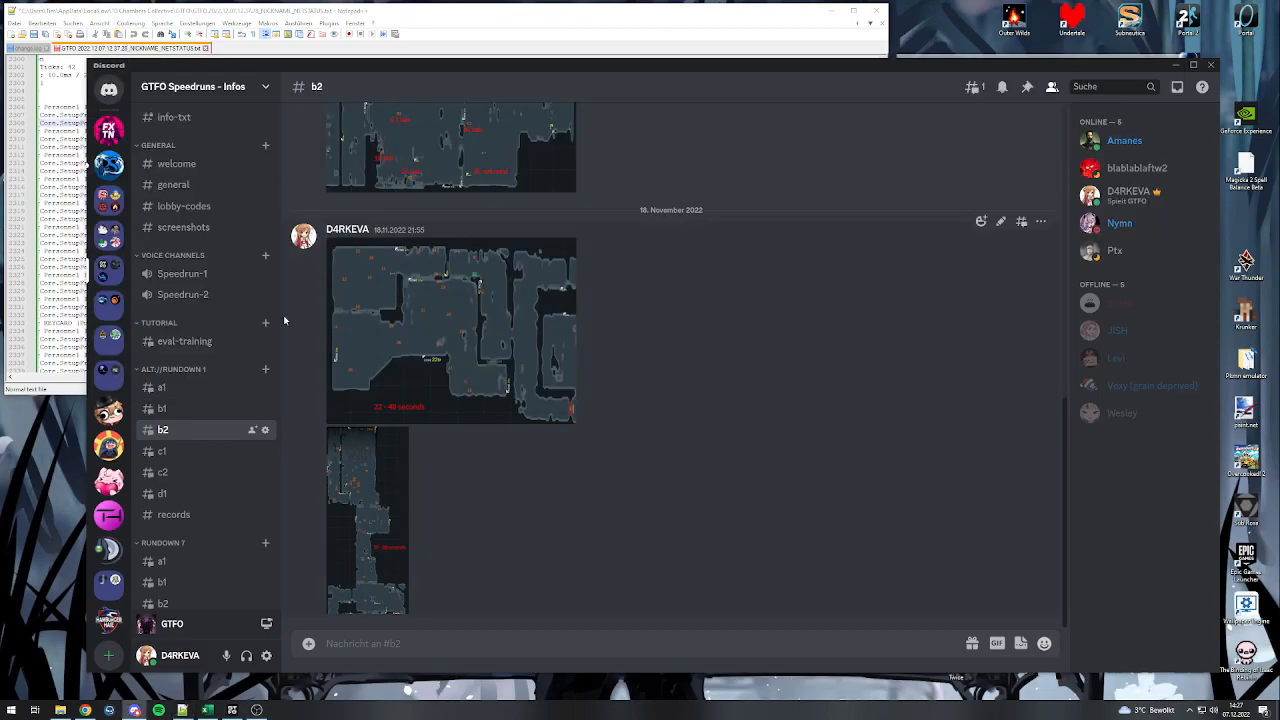
Switch Discord back to the a1 channel map and put Discord away.
{"action": "left_click", "coordinate": [161, 386]}
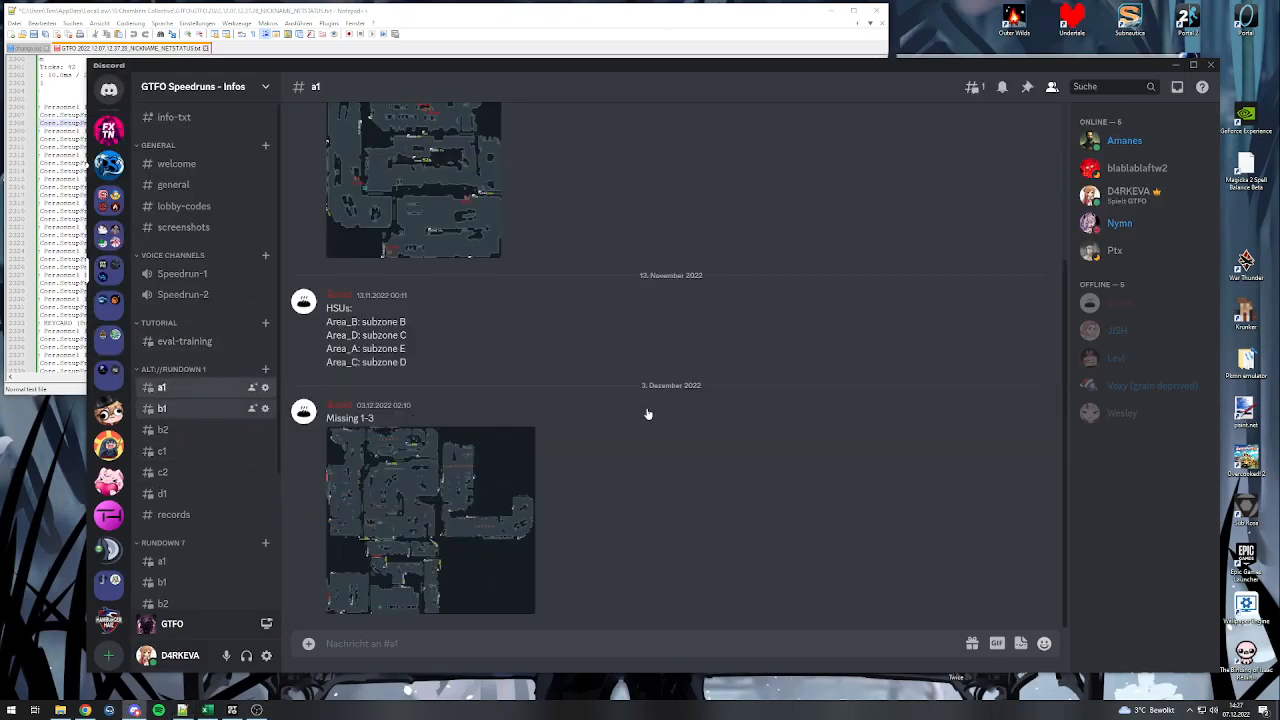
{"action": "left_click", "coordinate": [161, 408]}
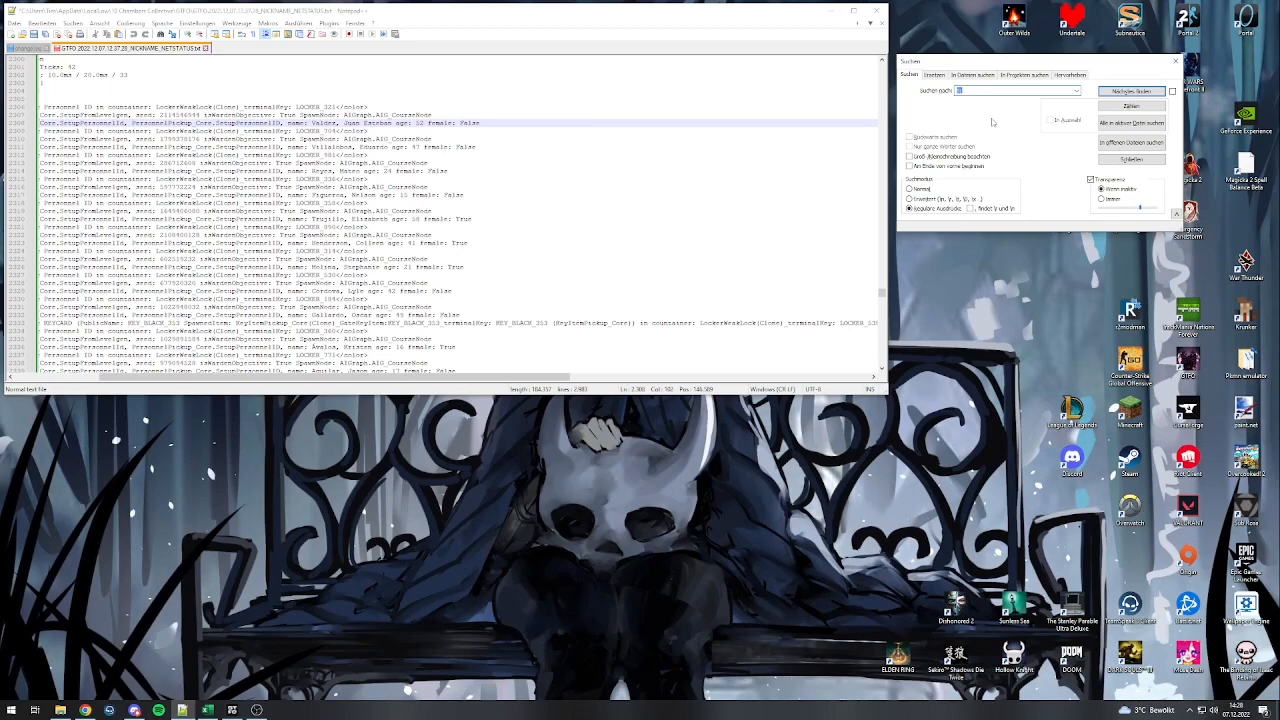
Search the log again and get the 'not found' status report.
{"action": "left_click", "coordinate": [1139, 90]}
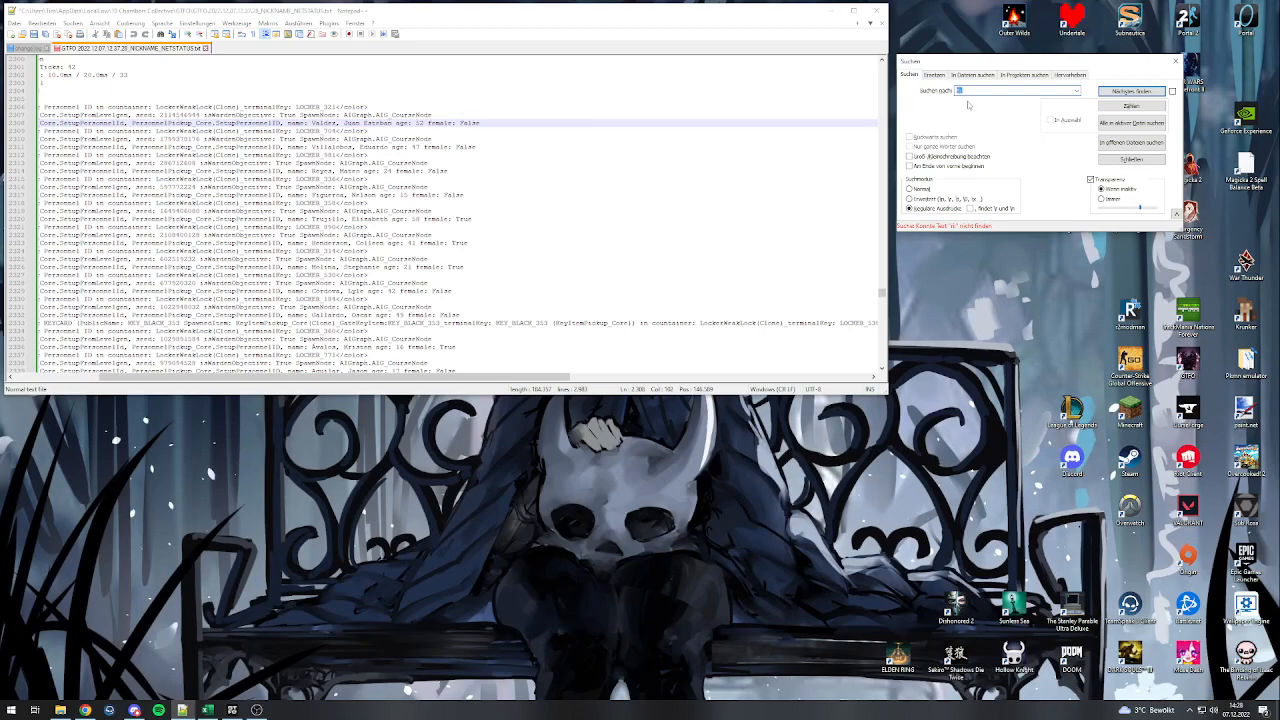
{"action": "mouse_move", "coordinate": [1012, 115]}
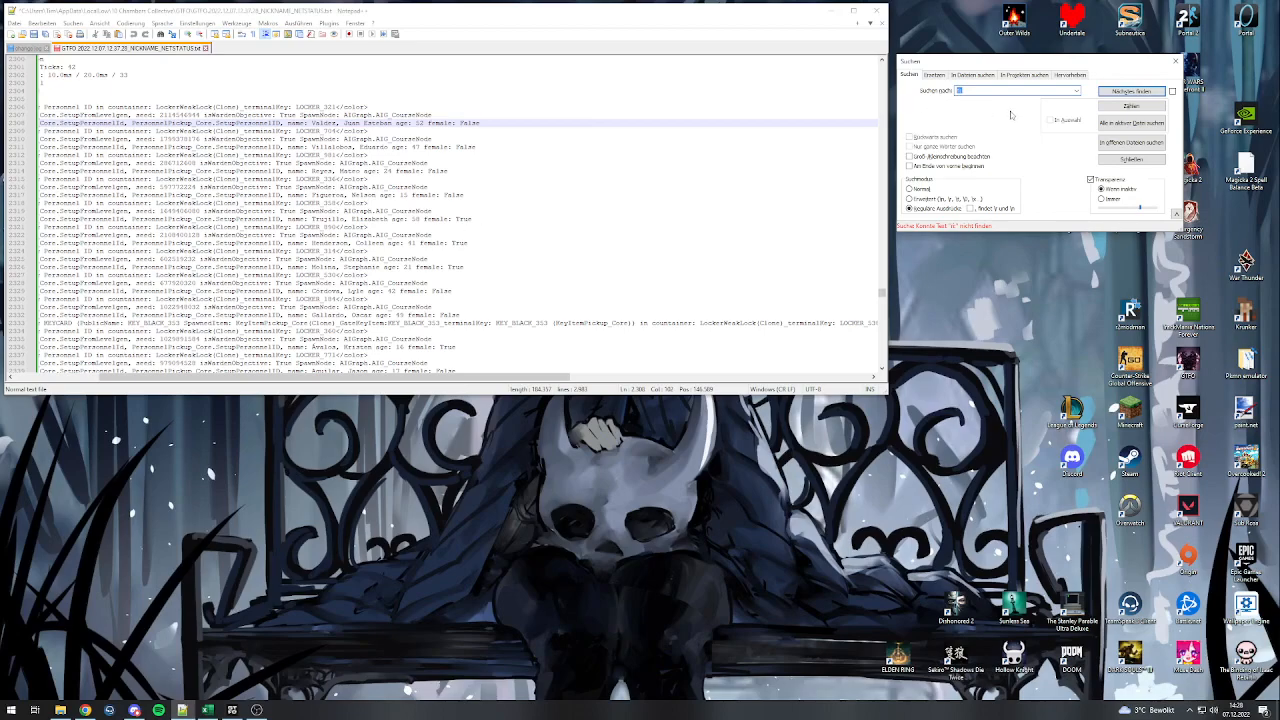